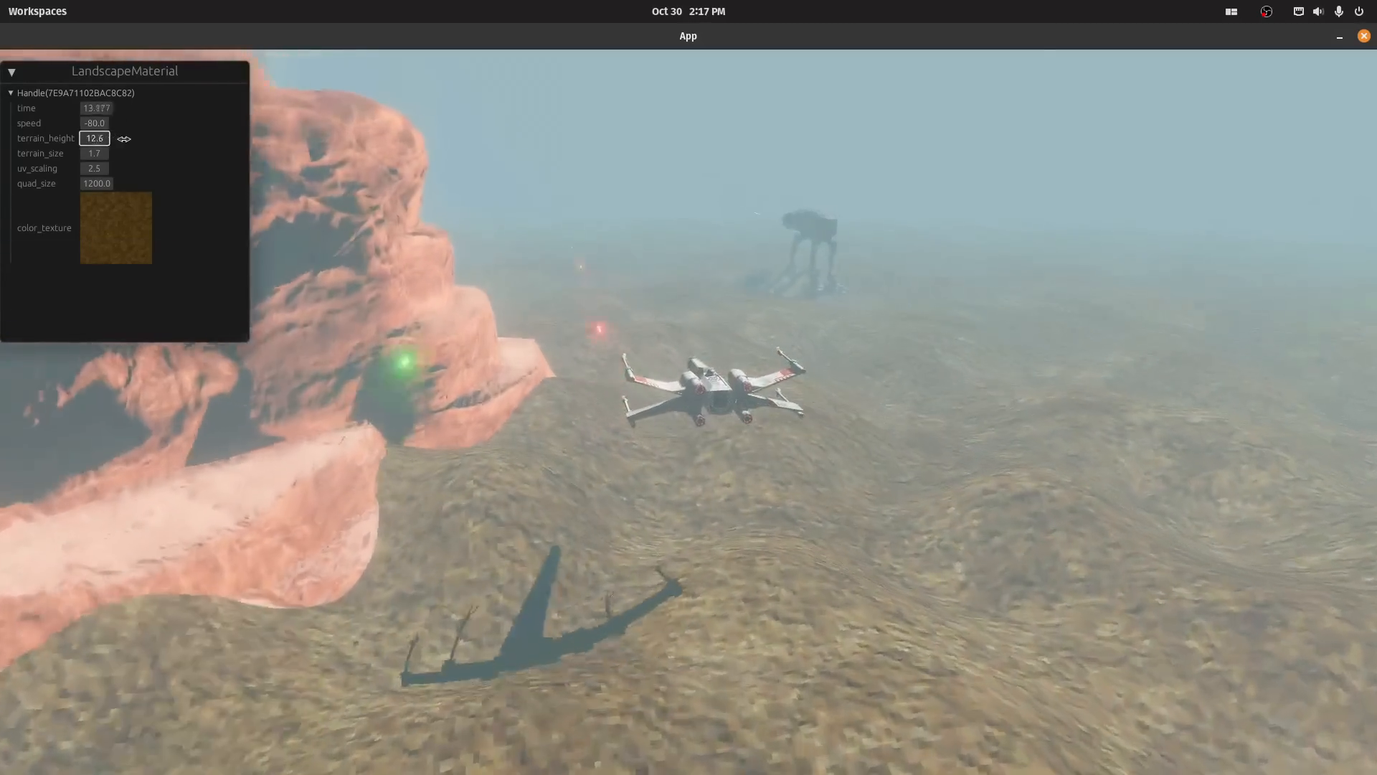
{"action": "left_click_drag", "start_coordinate": [95, 137], "coordinate": [194, 166]}
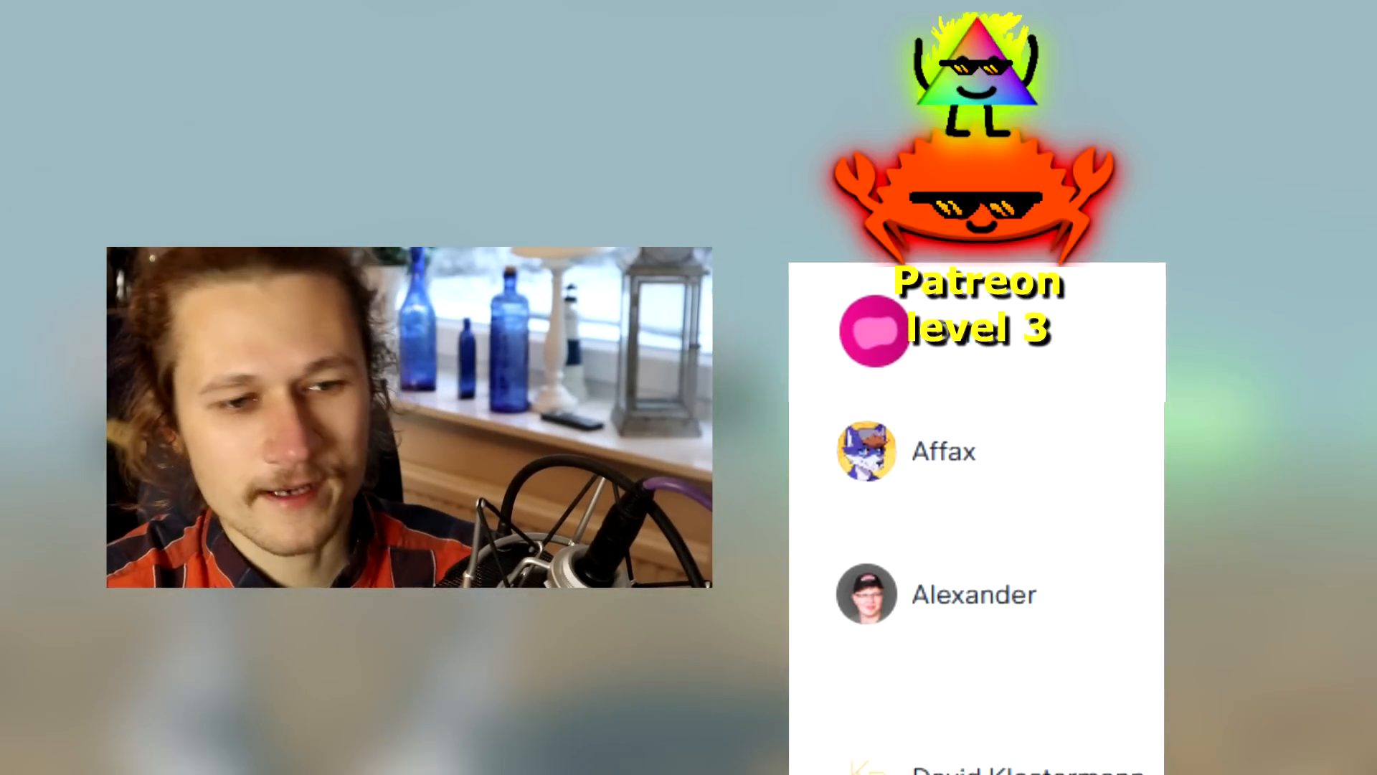
{"action": "scroll", "scroll_direction": "down", "scroll_amount": 3}
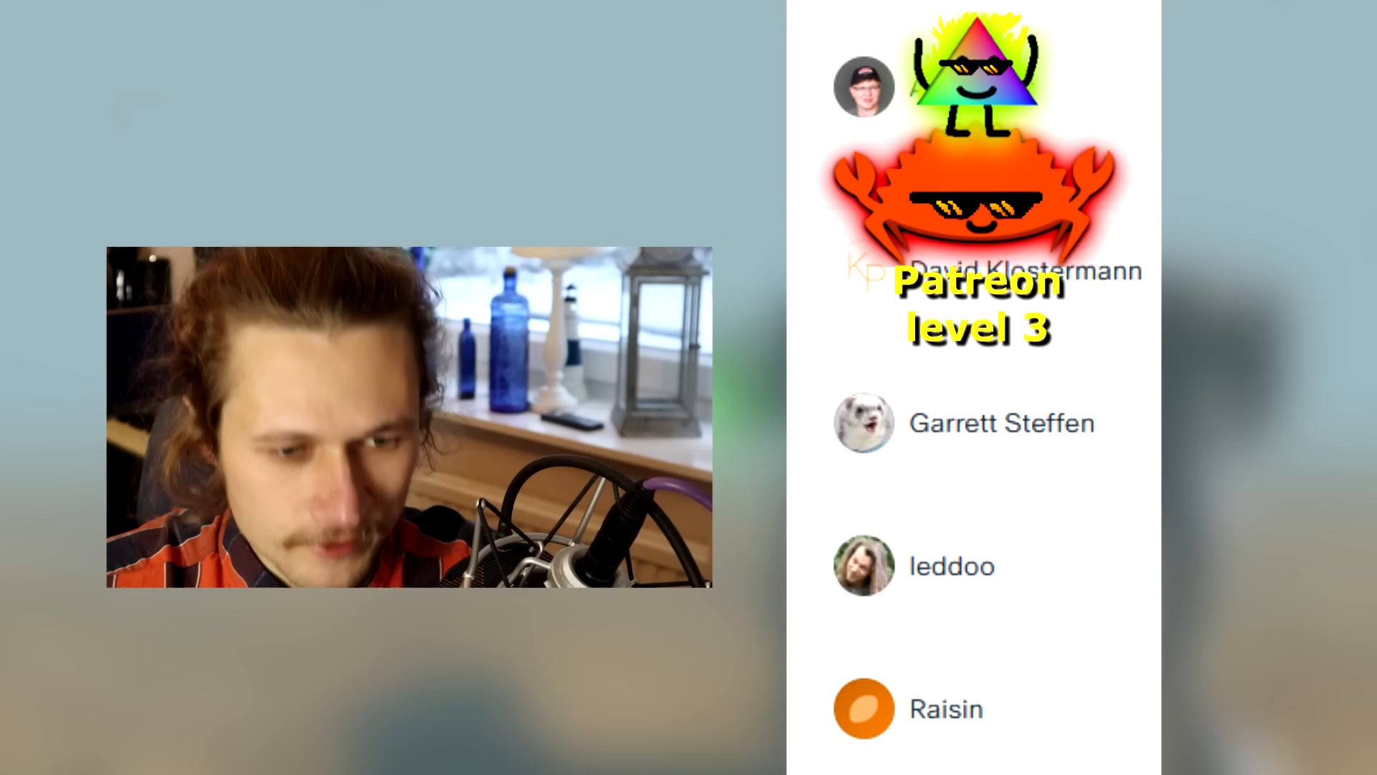
{"action": "scroll", "scroll_direction": "down", "scroll_amount": 3}
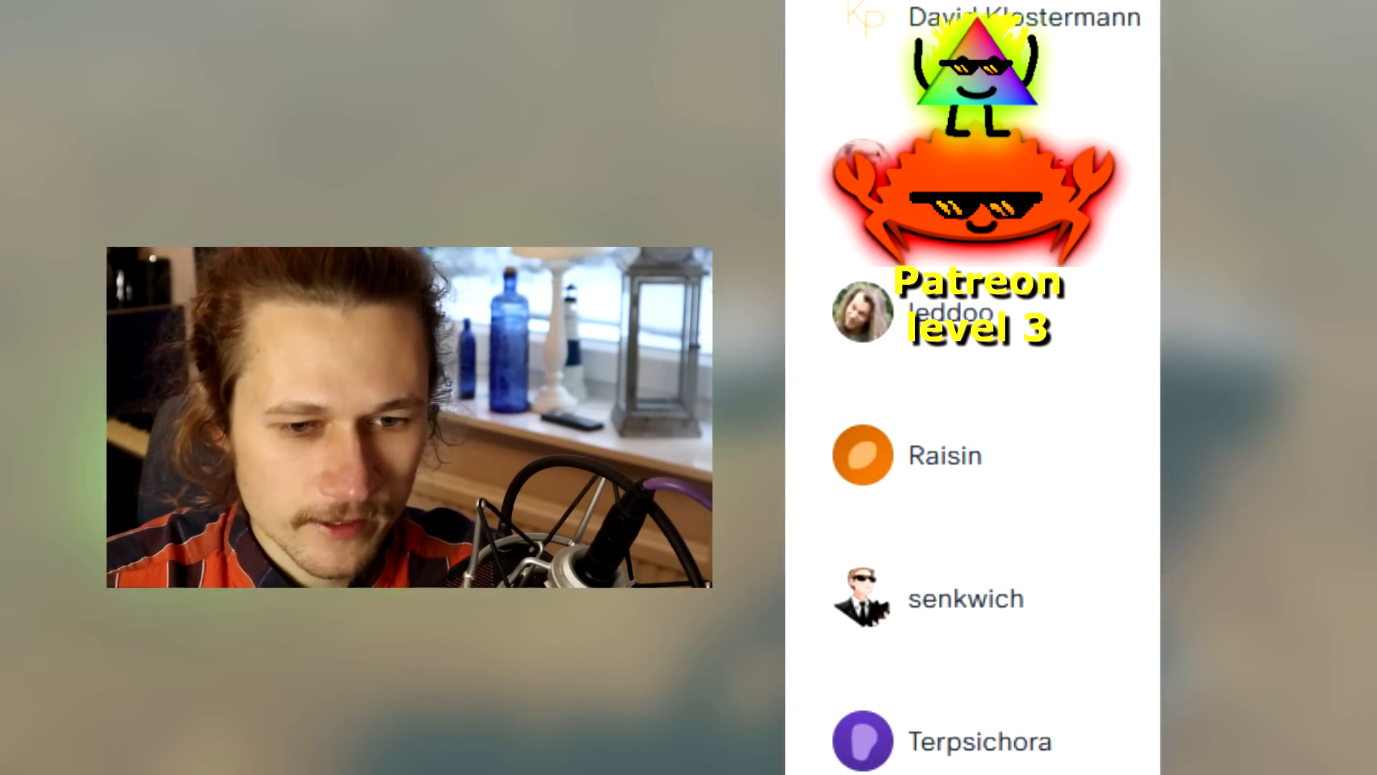
{"action": "scroll", "scroll_direction": "down", "scroll_amount": 3}
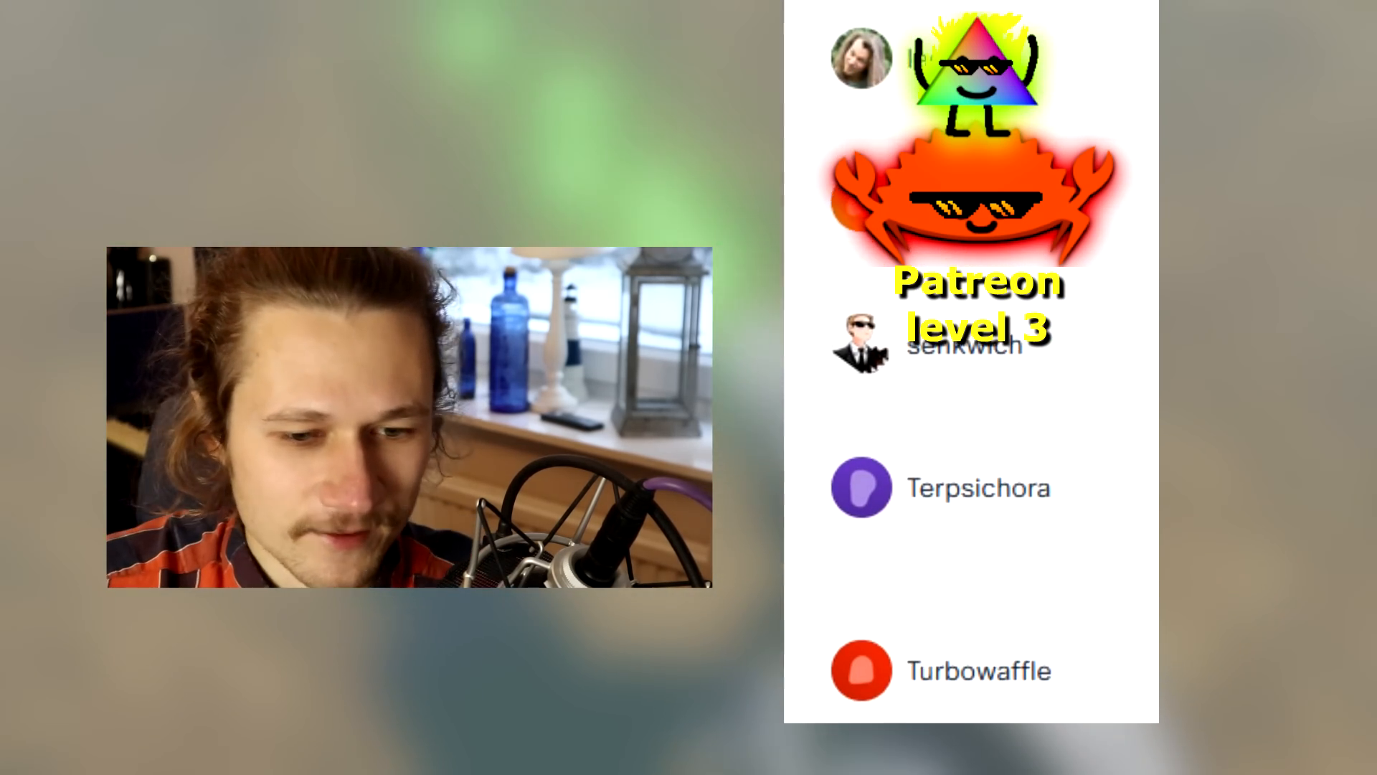